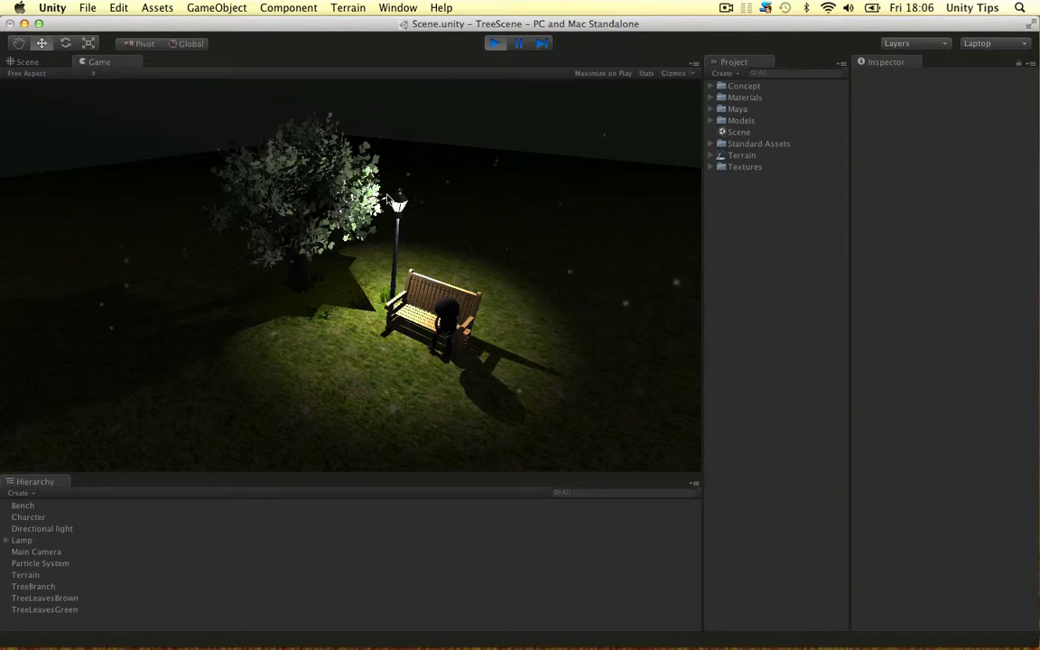
pyautogui.moveTo(210, 238)
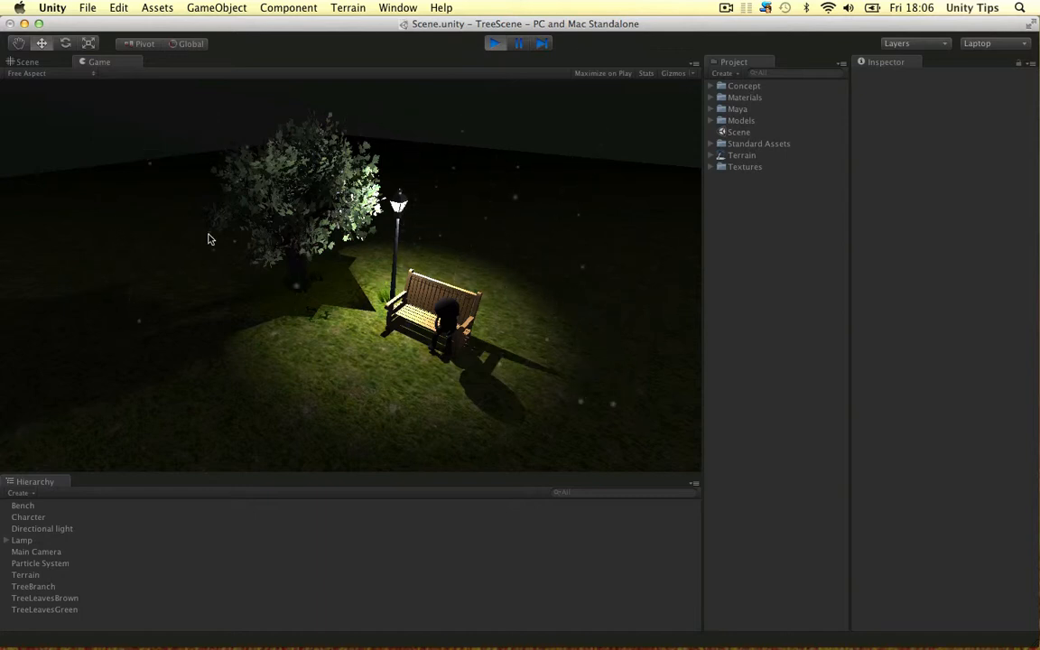
pyautogui.moveTo(376, 286)
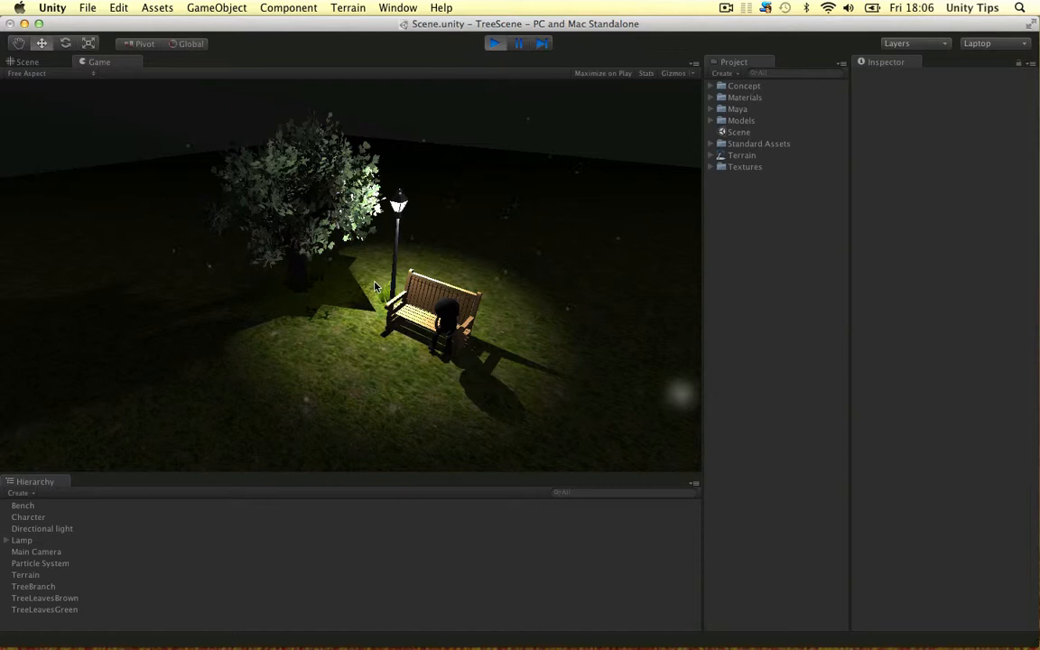
pyautogui.moveTo(532, 374)
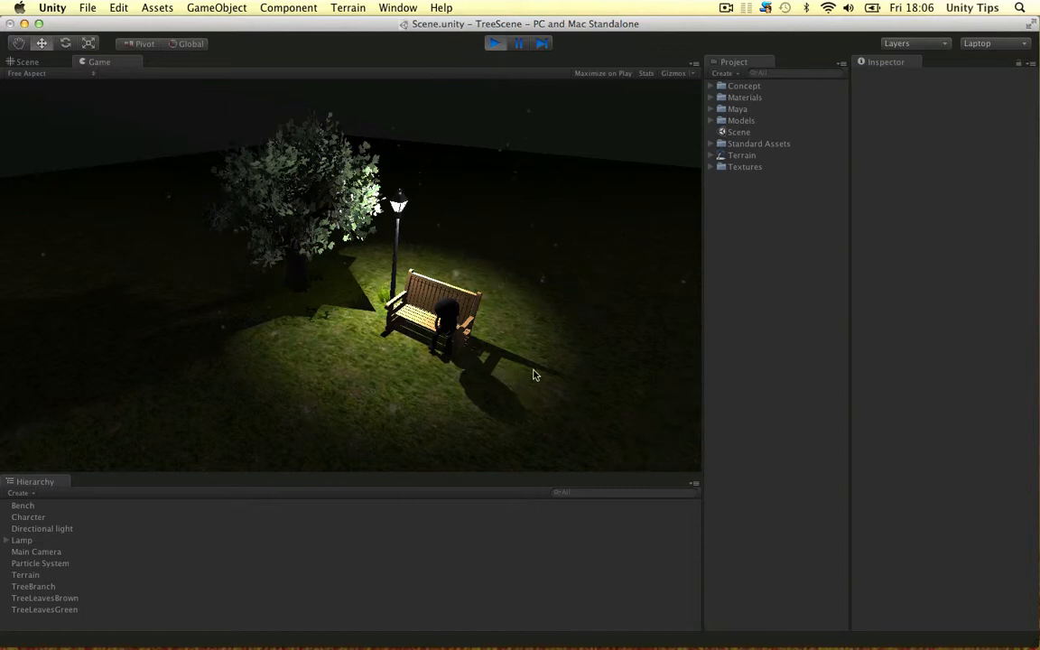
pyautogui.moveTo(253, 286)
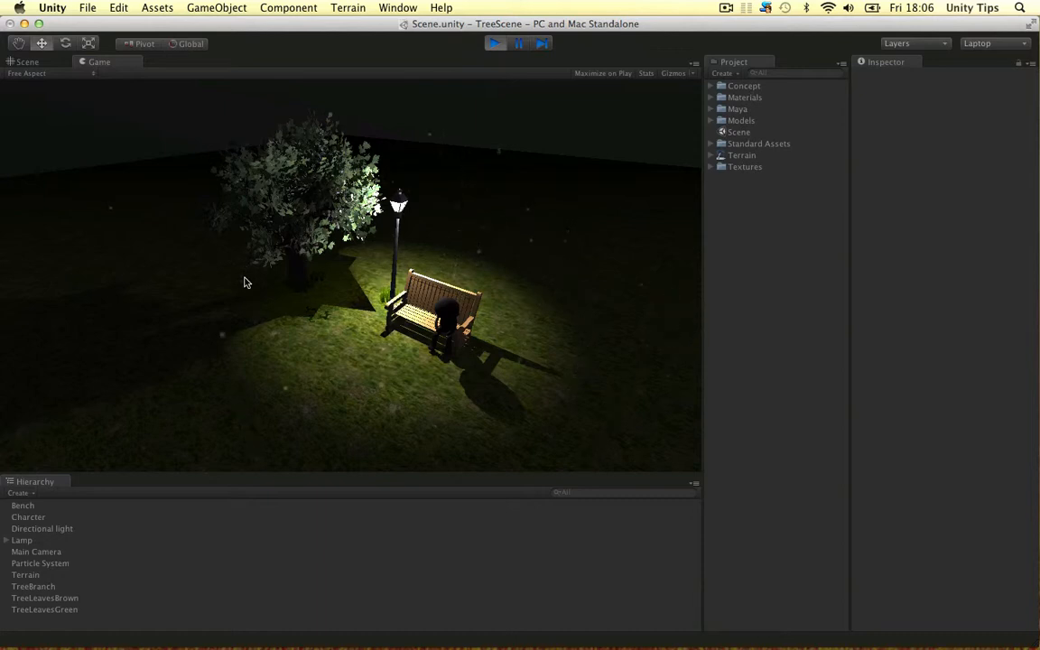
pyautogui.moveTo(318, 315)
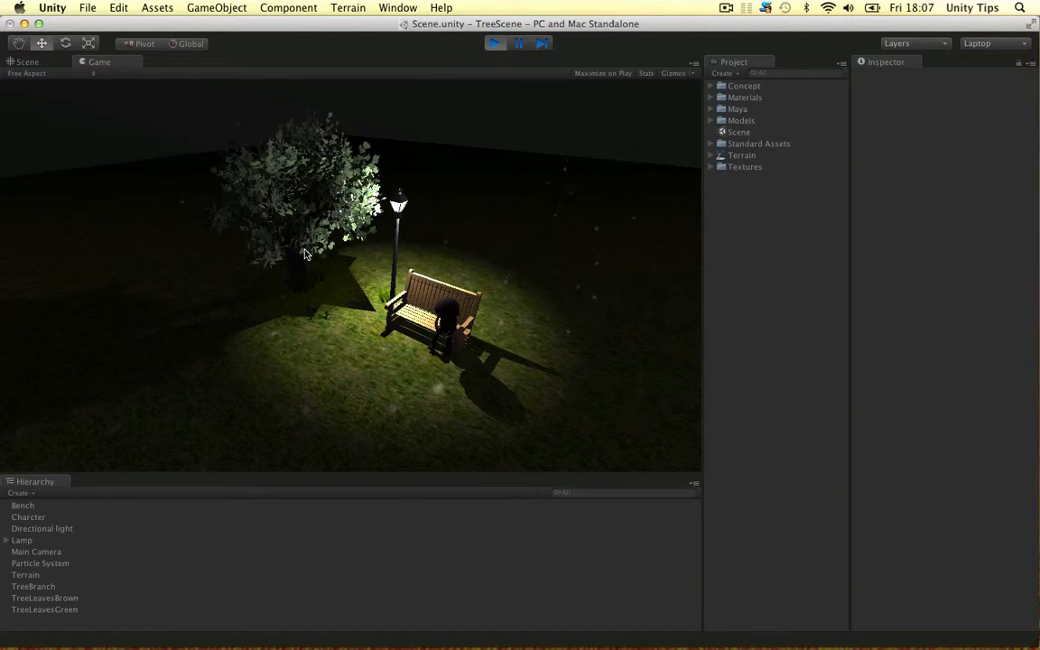
pyautogui.moveTo(289, 224)
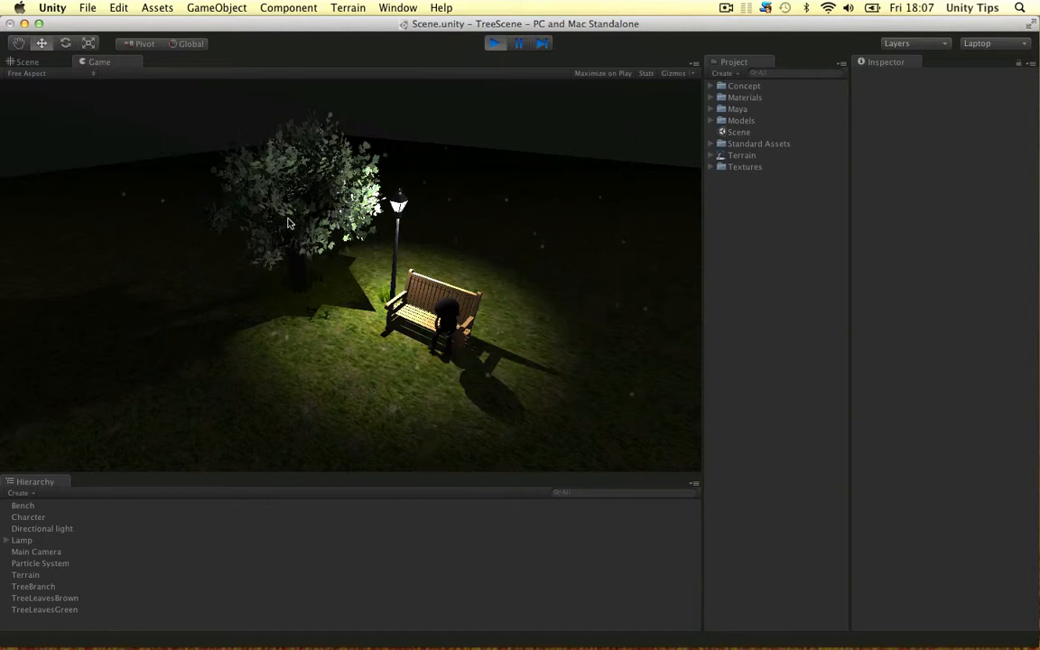
pyautogui.moveTo(343, 358)
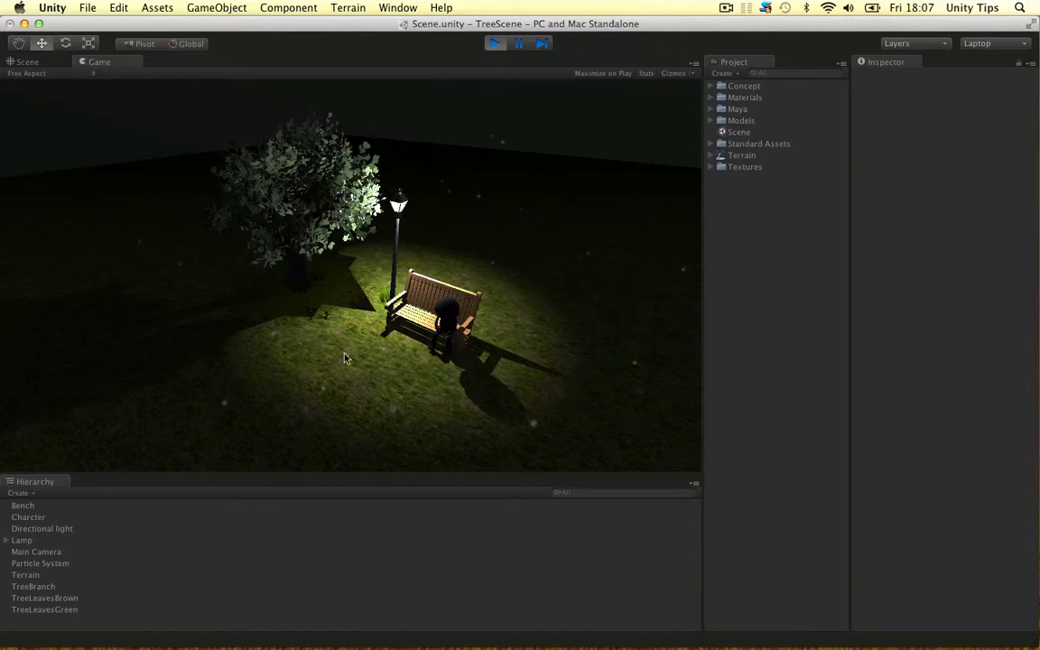
pyautogui.moveTo(456, 311)
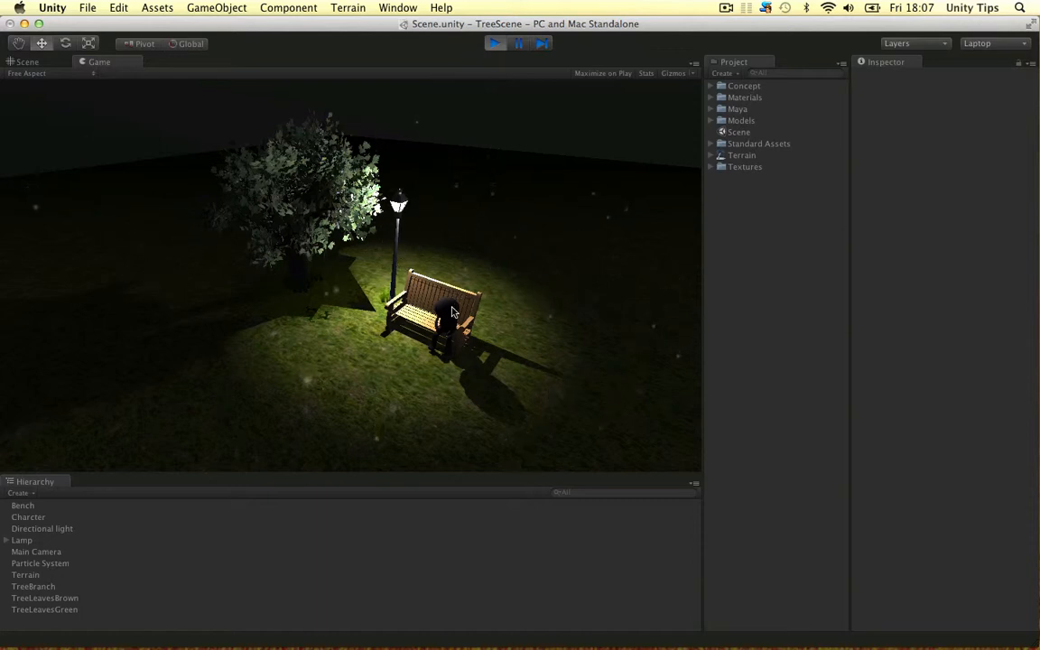
pyautogui.moveTo(494, 363)
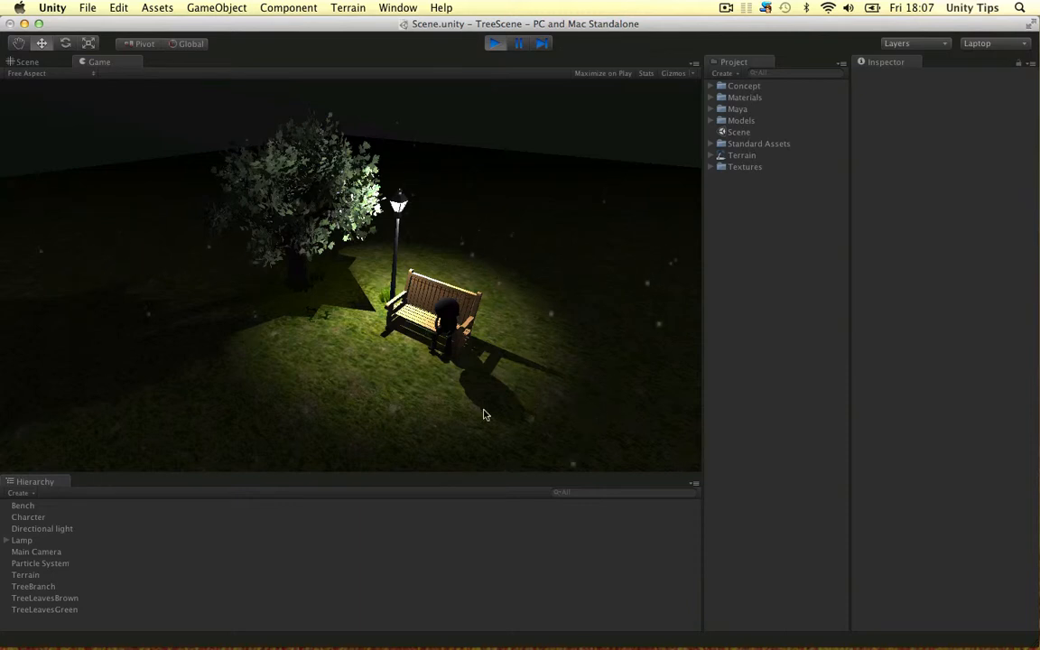
pyautogui.moveTo(459, 346)
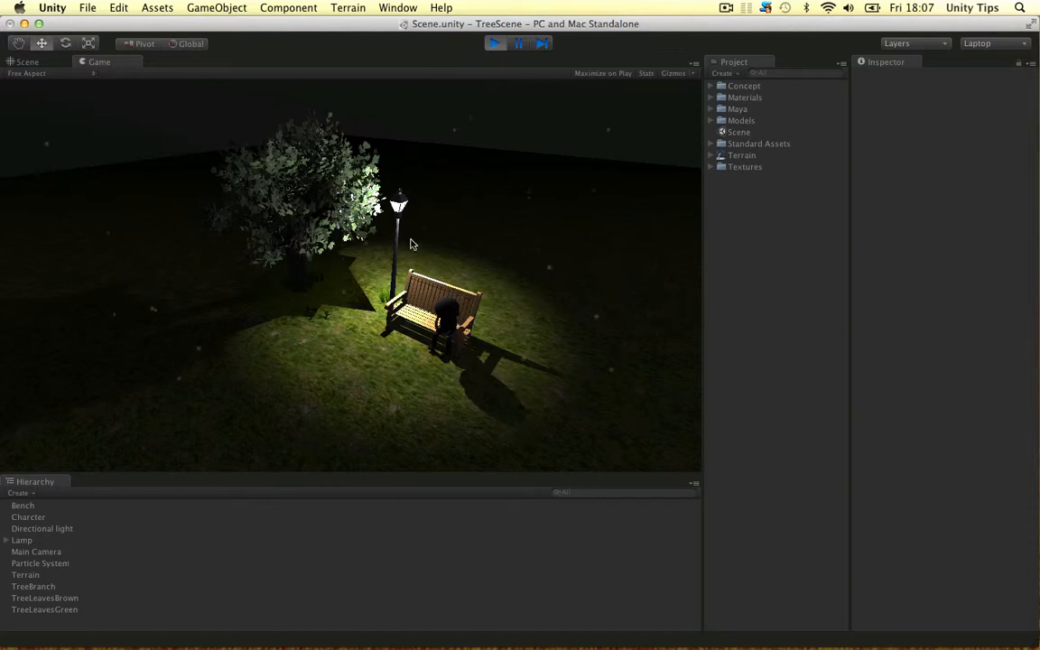
pyautogui.moveTo(391, 222)
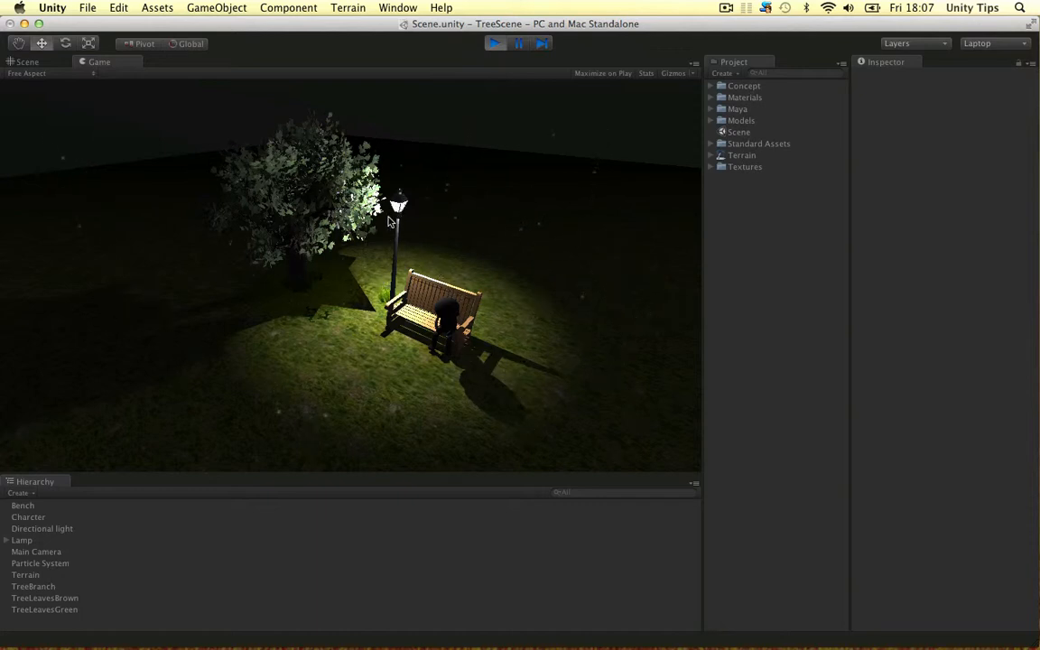
pyautogui.moveTo(544, 192)
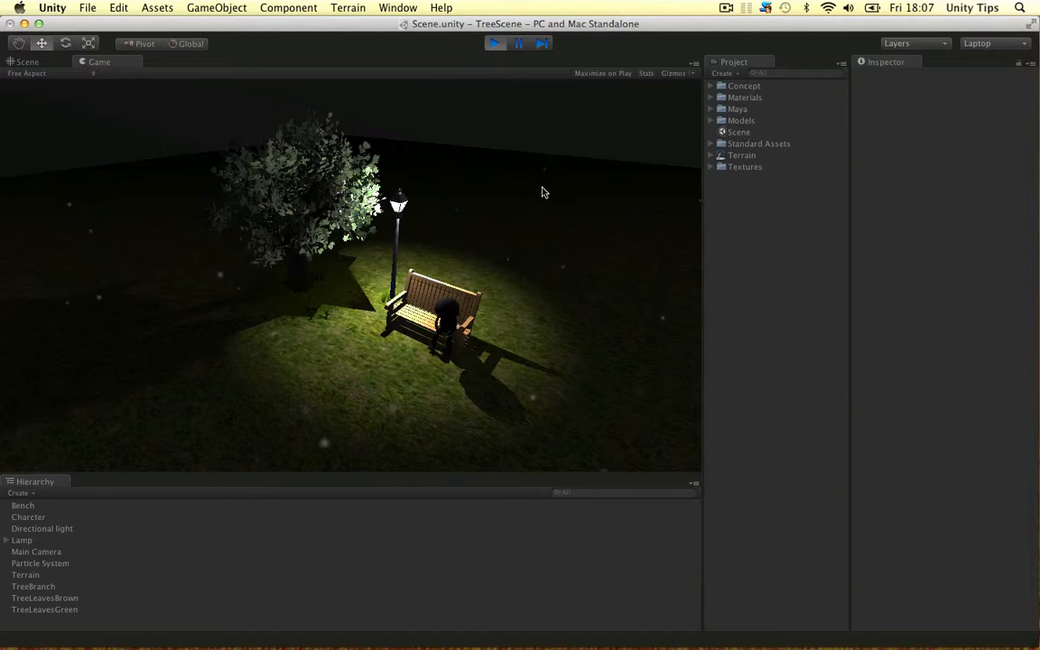
pyautogui.moveTo(516, 280)
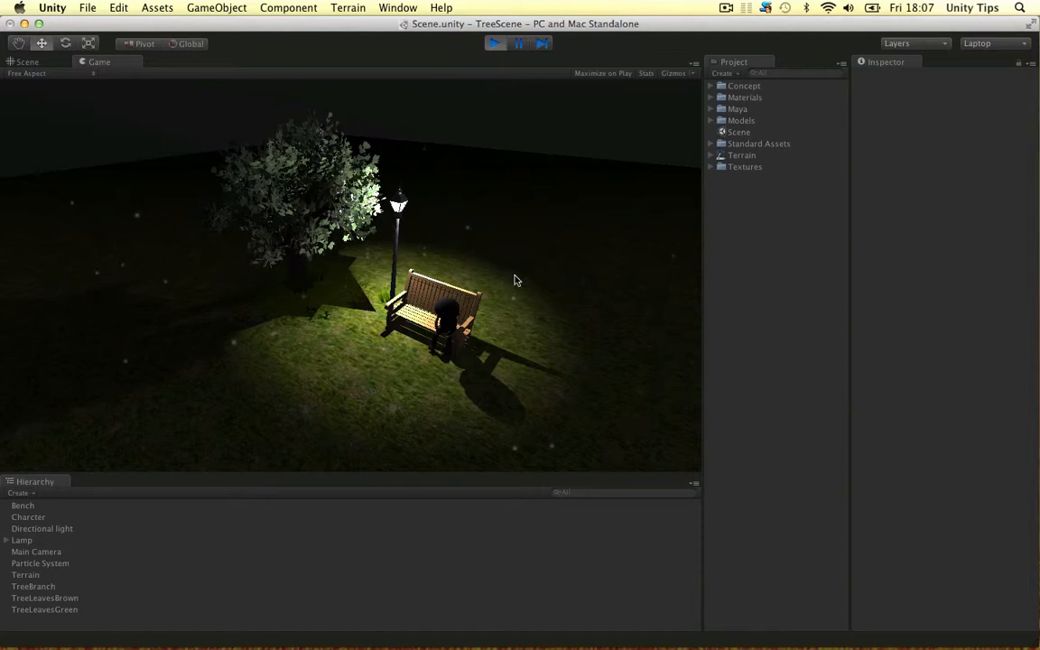
pyautogui.moveTo(520, 282)
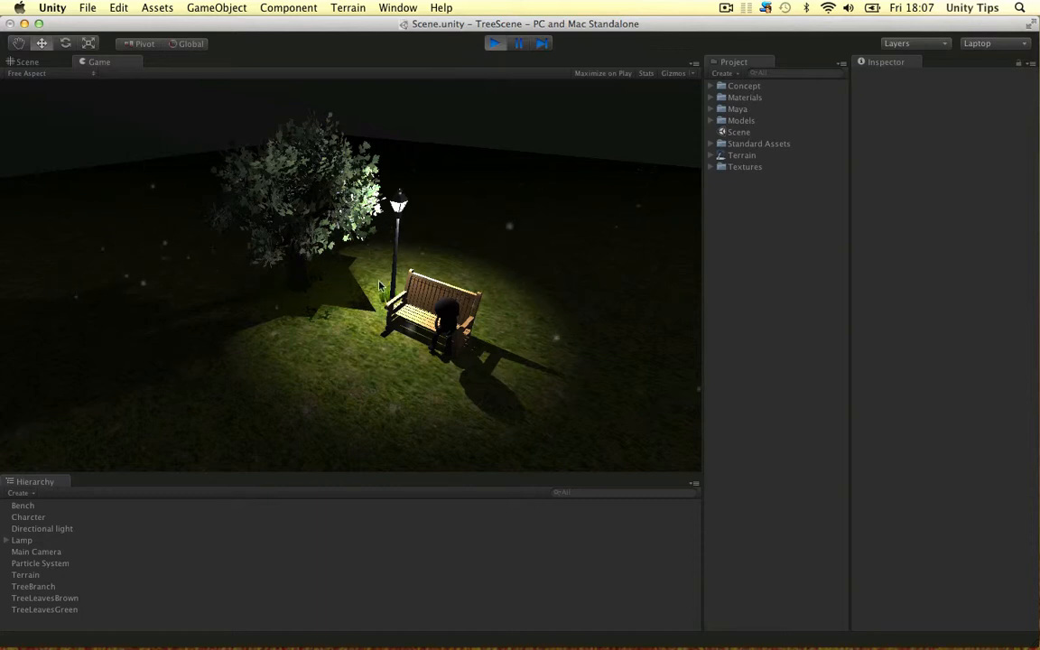
# Return to the Scene view, briefly select the bench, and orbit in toward the bench and character.
pyautogui.click(27, 61)
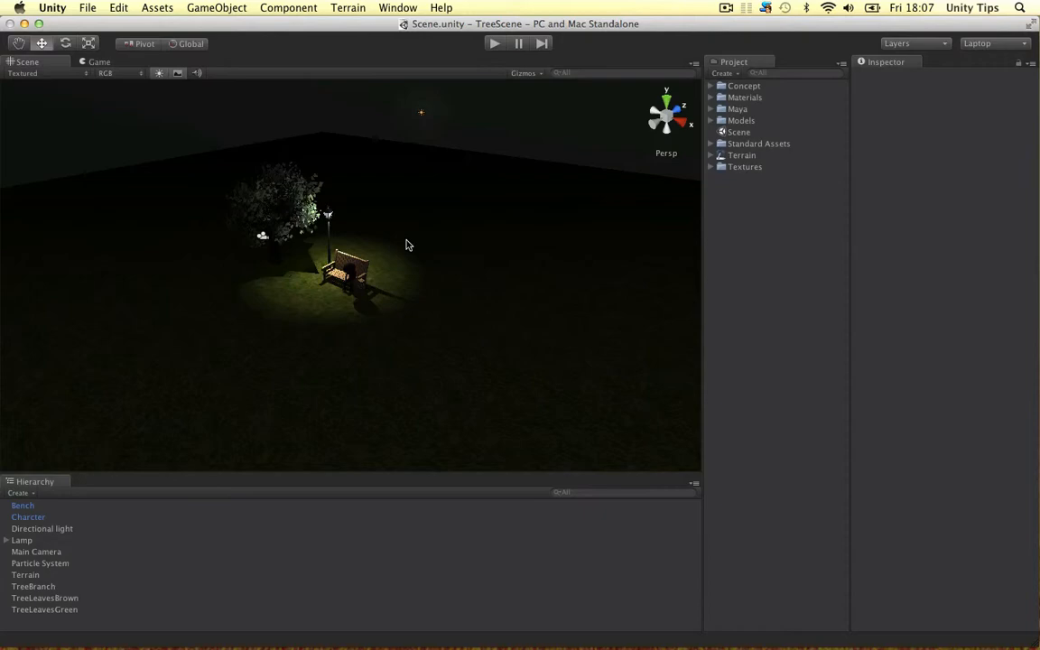
pyautogui.click(22, 505)
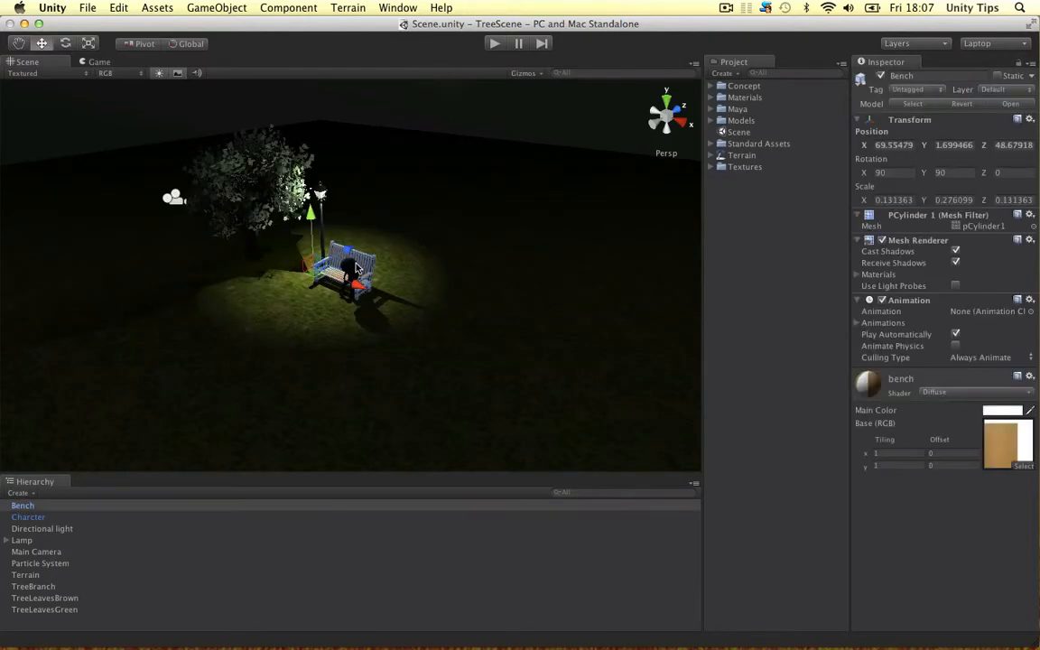
pyautogui.click(29, 517)
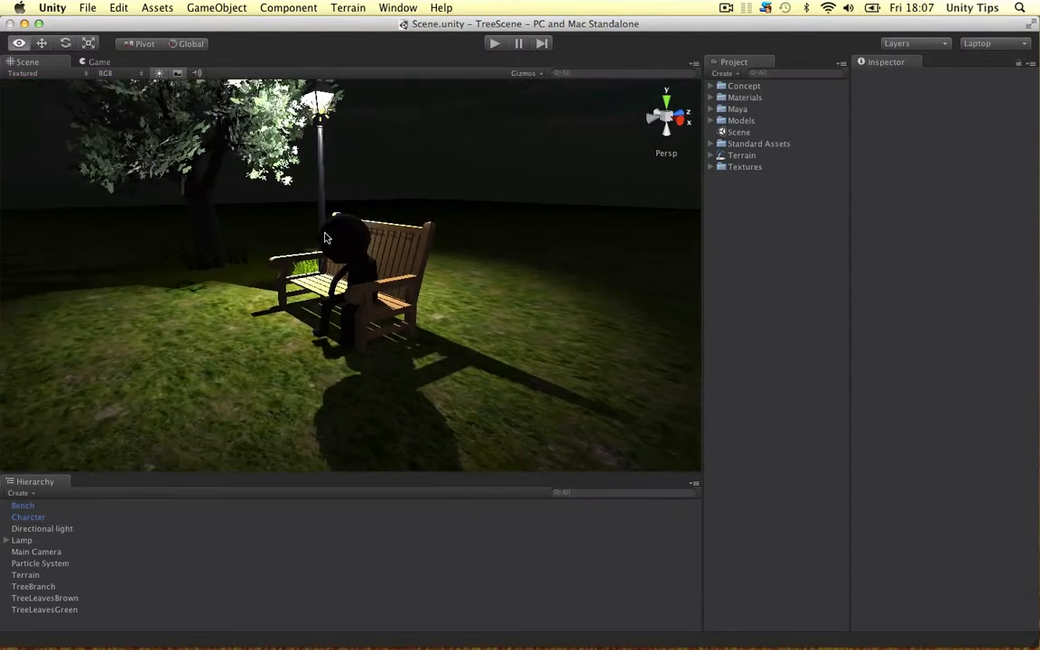
pyautogui.moveTo(325, 238); pyautogui.dragTo(461, 285)
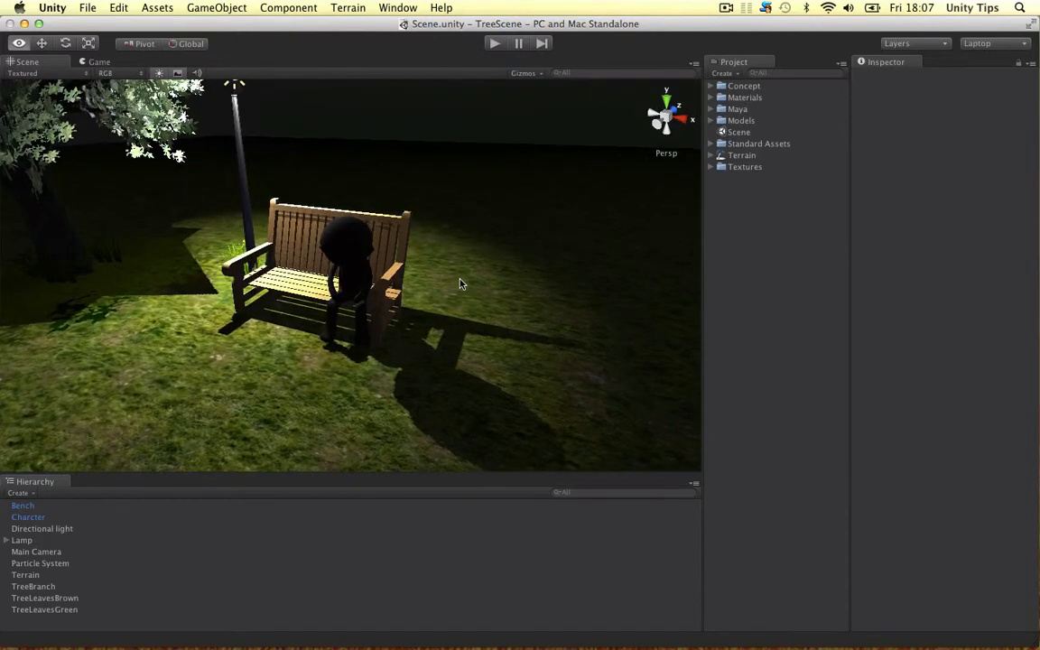
pyautogui.moveTo(509, 228)
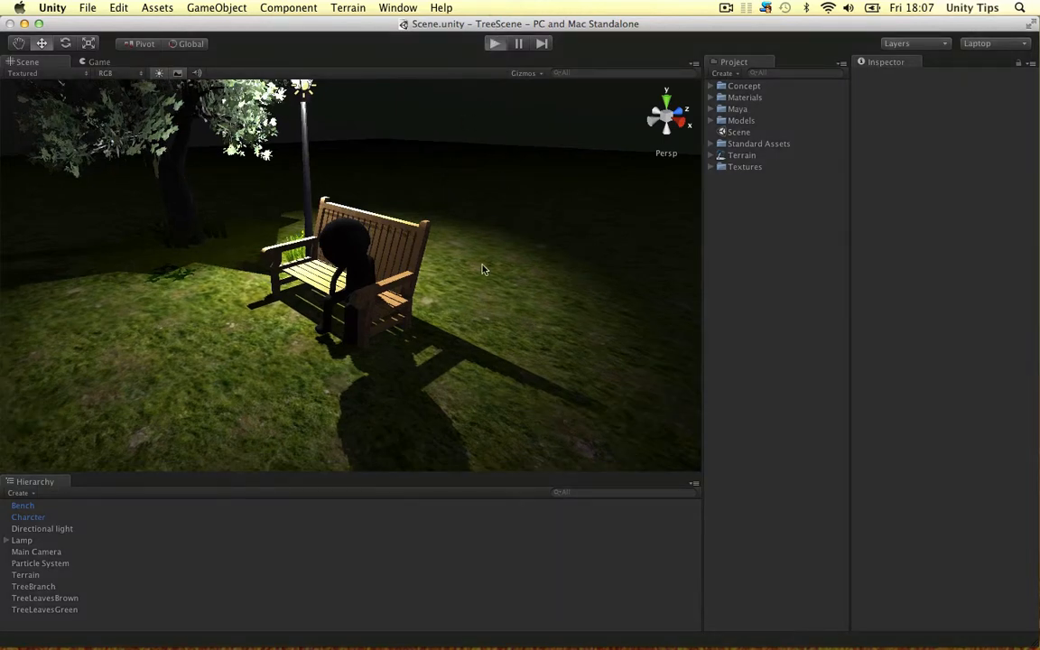
# Toggle the game preview off and frame the Scene view close around the sad character on the bench.
pyautogui.click(495, 43)
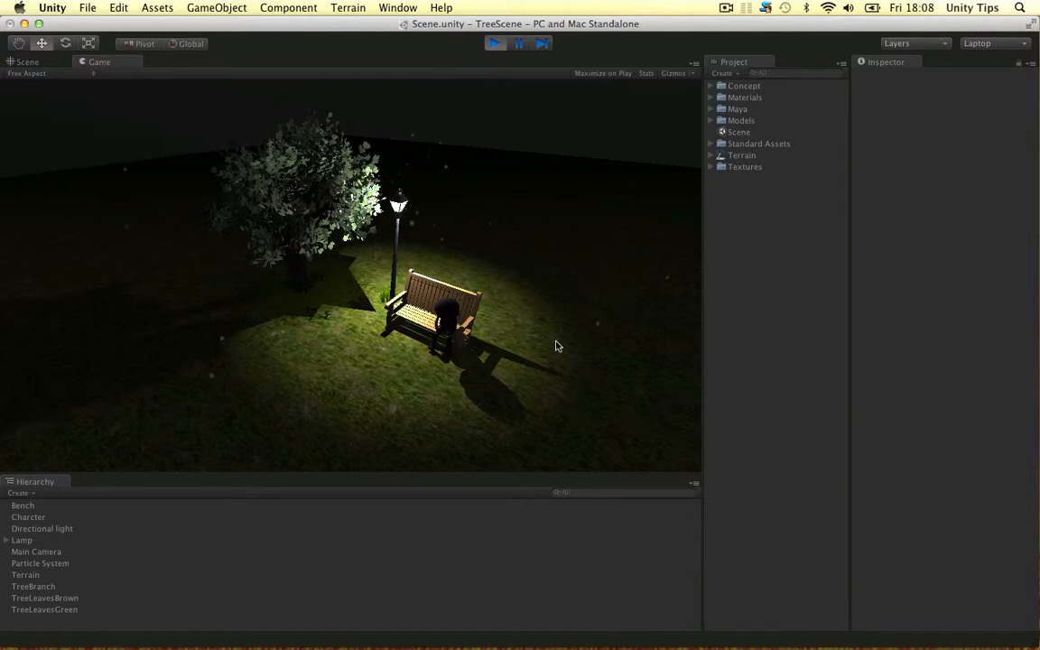
pyautogui.moveTo(495, 334)
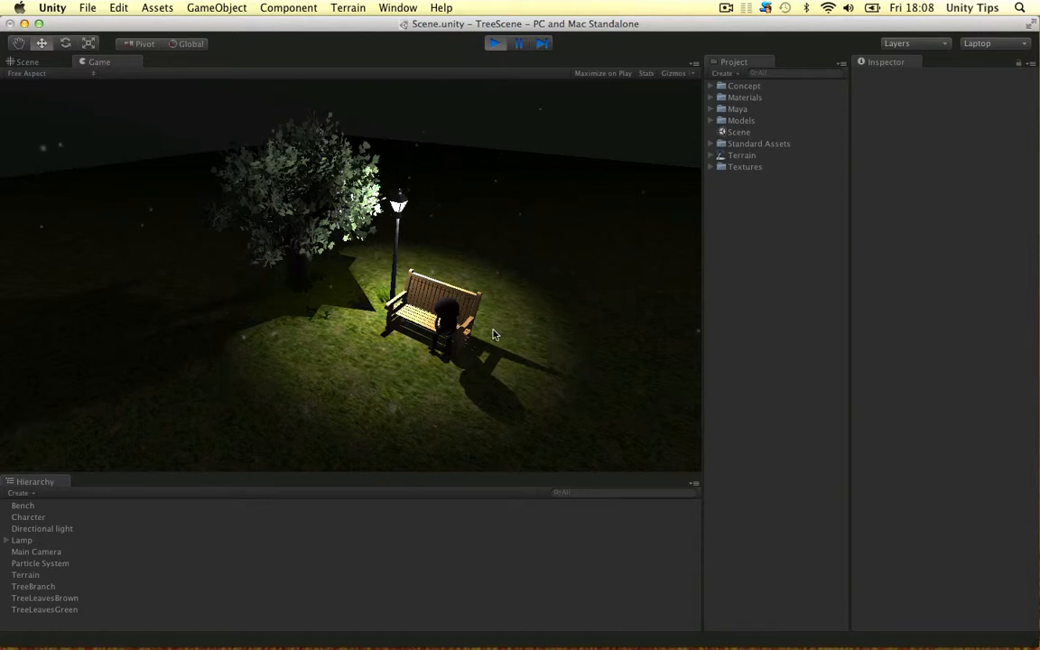
pyautogui.click(495, 44)
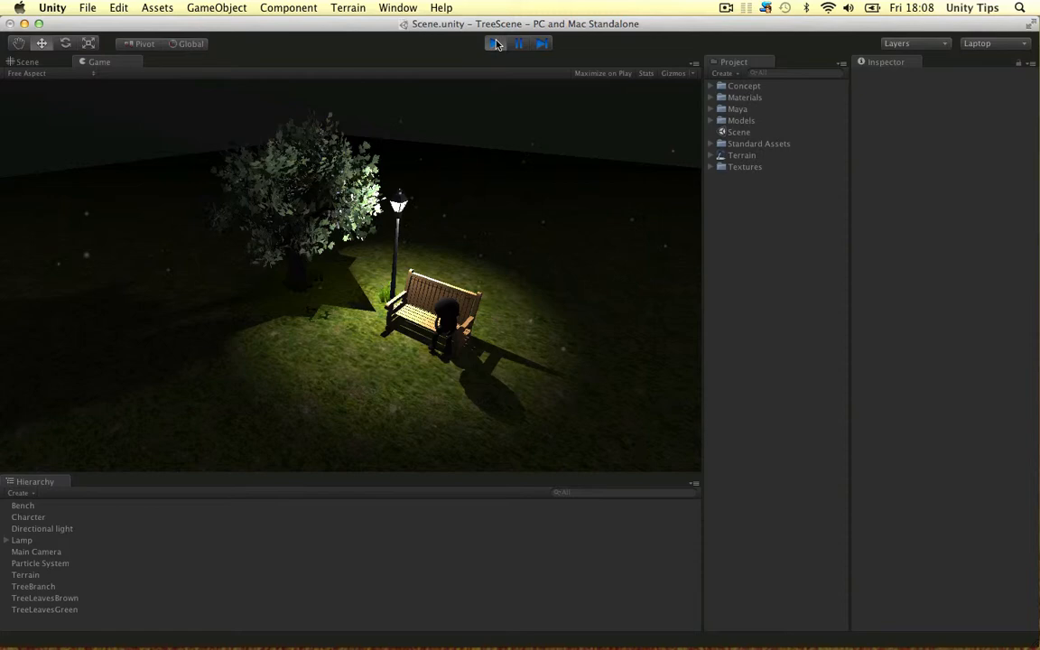
pyautogui.click(495, 44)
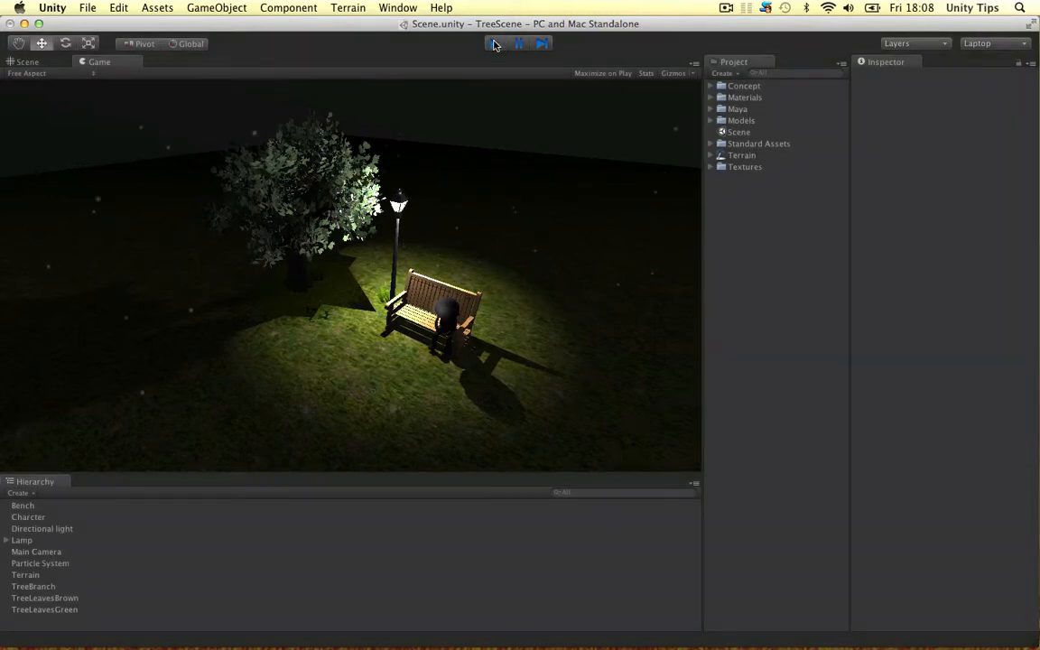
pyautogui.click(27, 61)
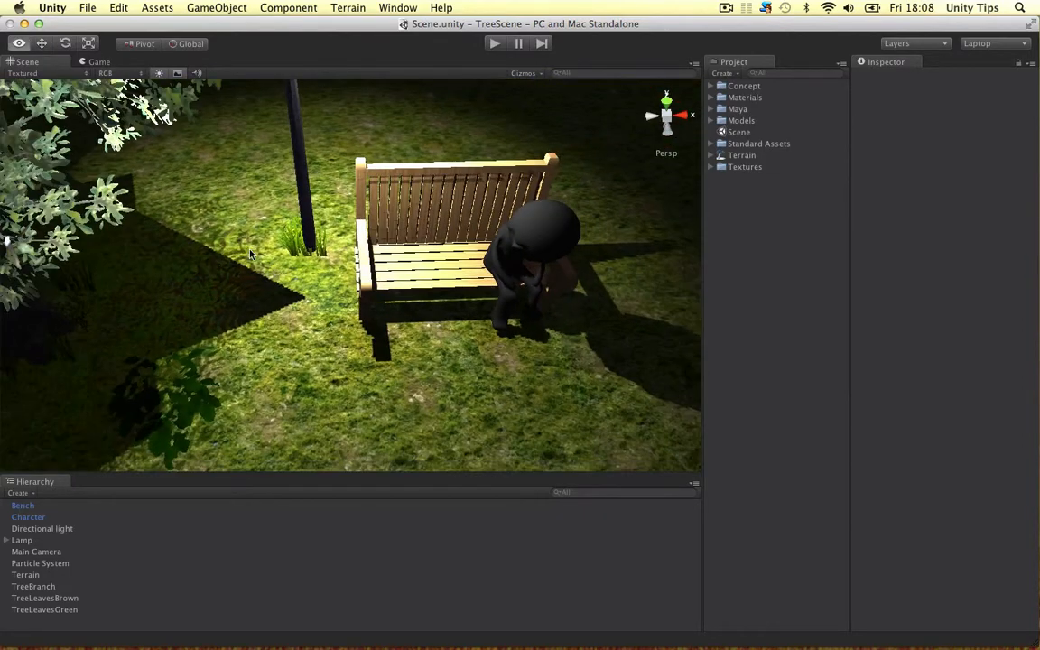
pyautogui.moveTo(251, 253); pyautogui.dragTo(571, 342)
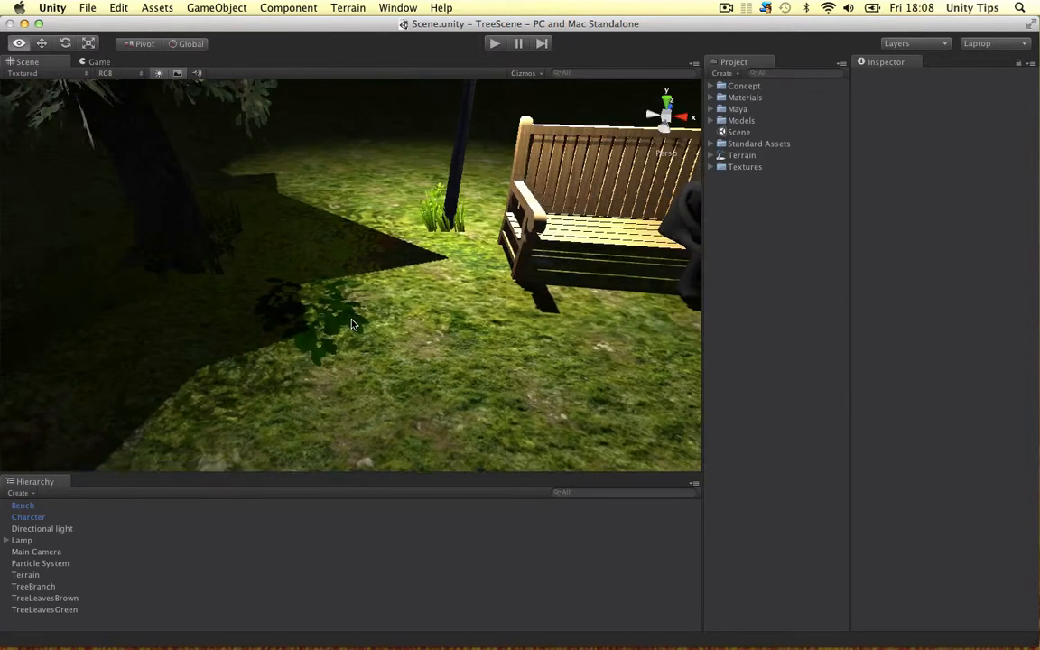
# Inspect the TreeBranch and TreeLeavesBrown planes, then show the Terrain object's collider settings.
pyautogui.click(32, 585)
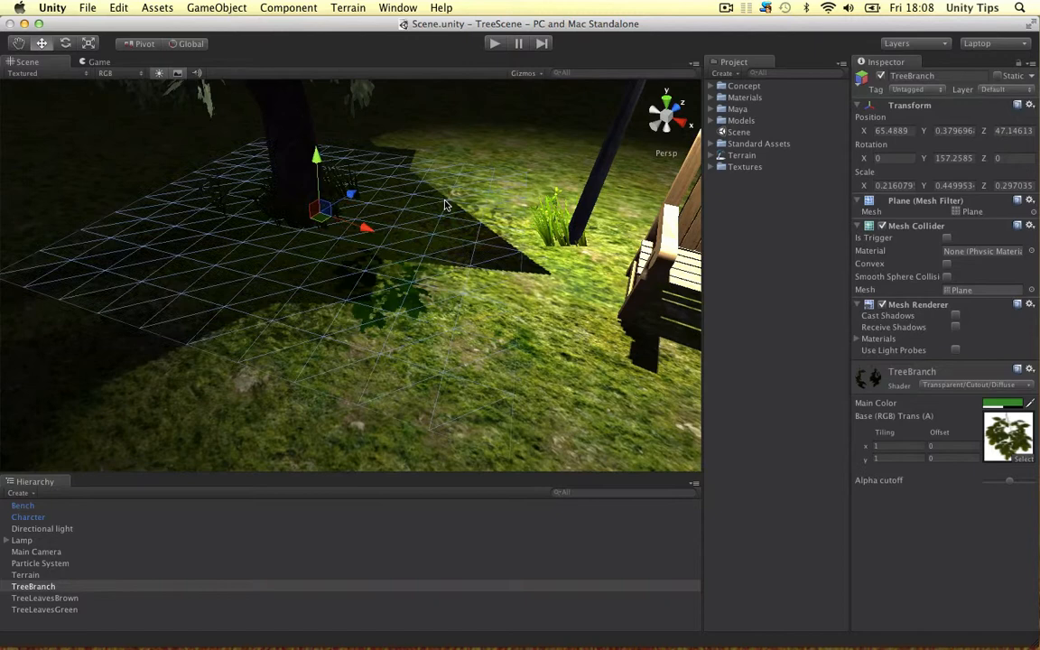
pyautogui.click(43, 598)
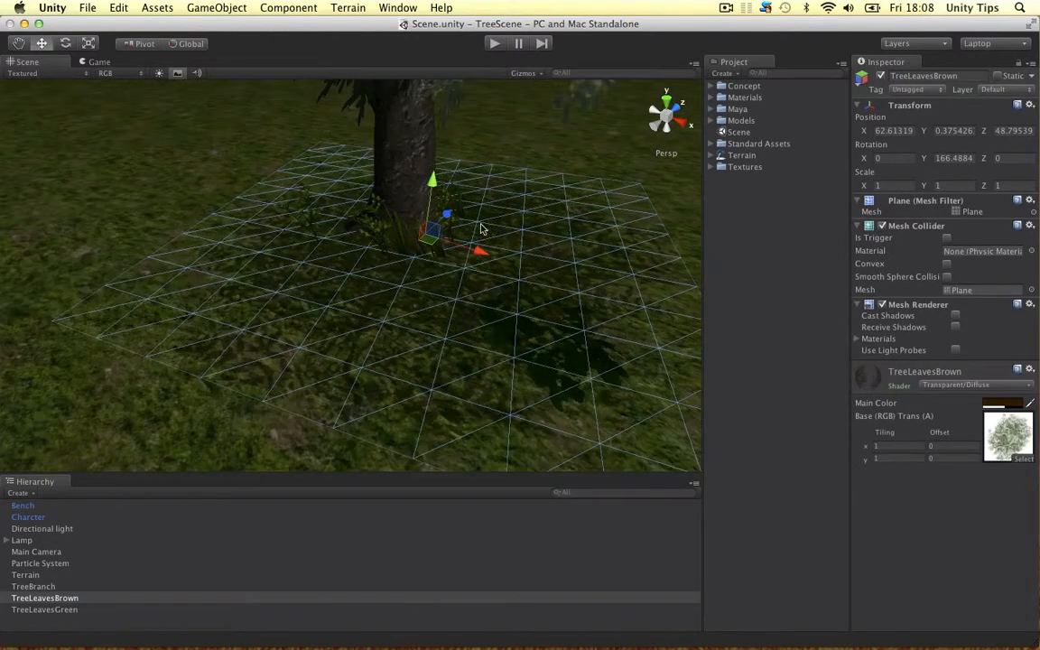
pyautogui.click(25, 575)
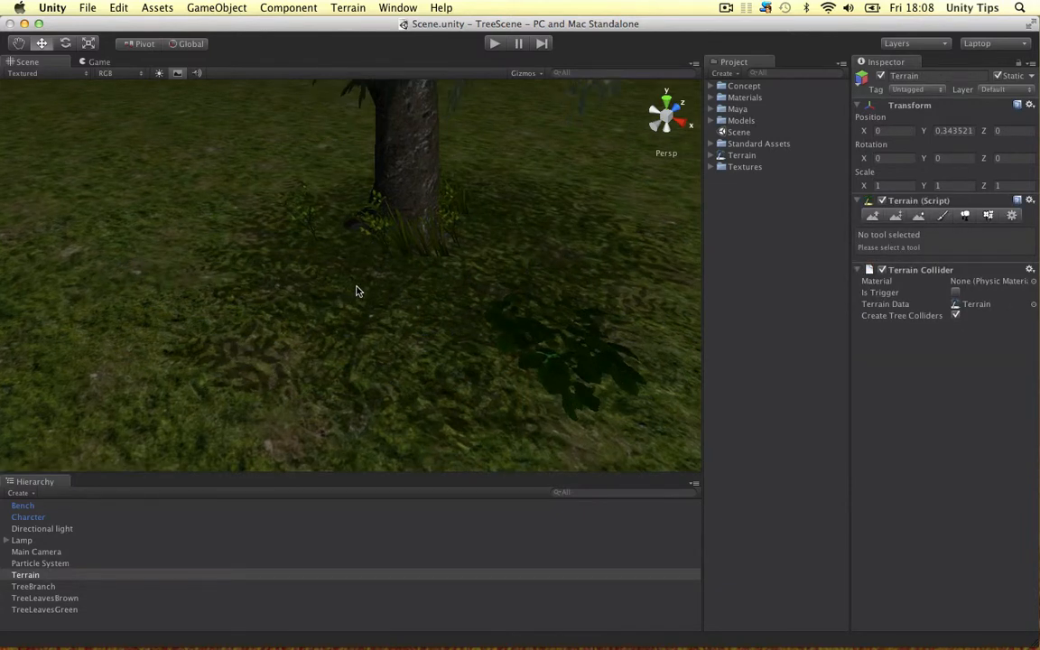
pyautogui.moveTo(251, 359)
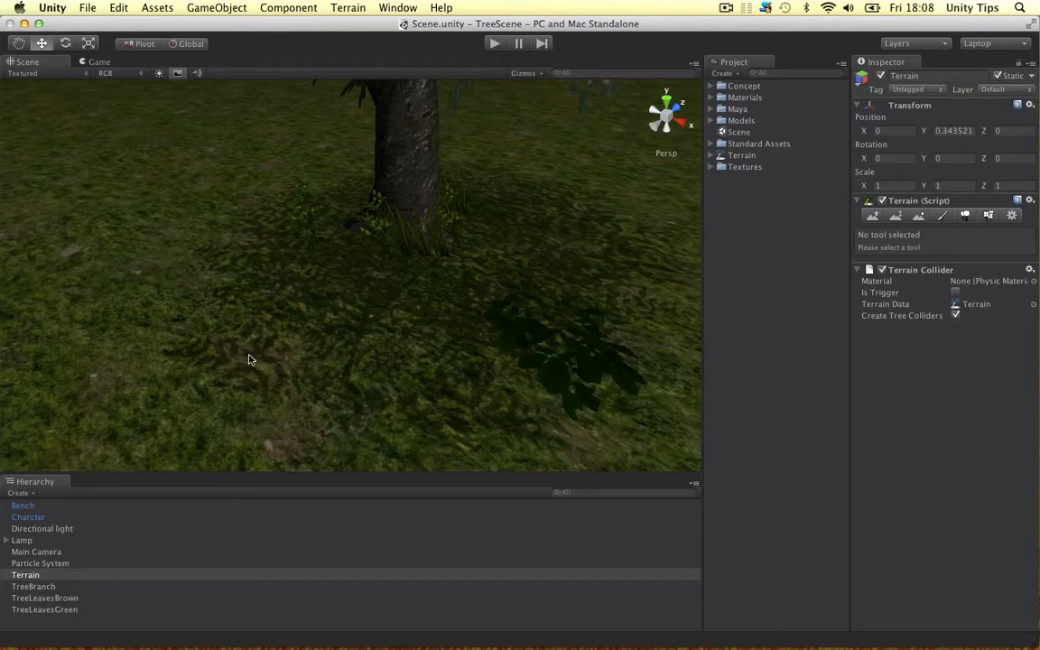
pyautogui.moveTo(419, 79)
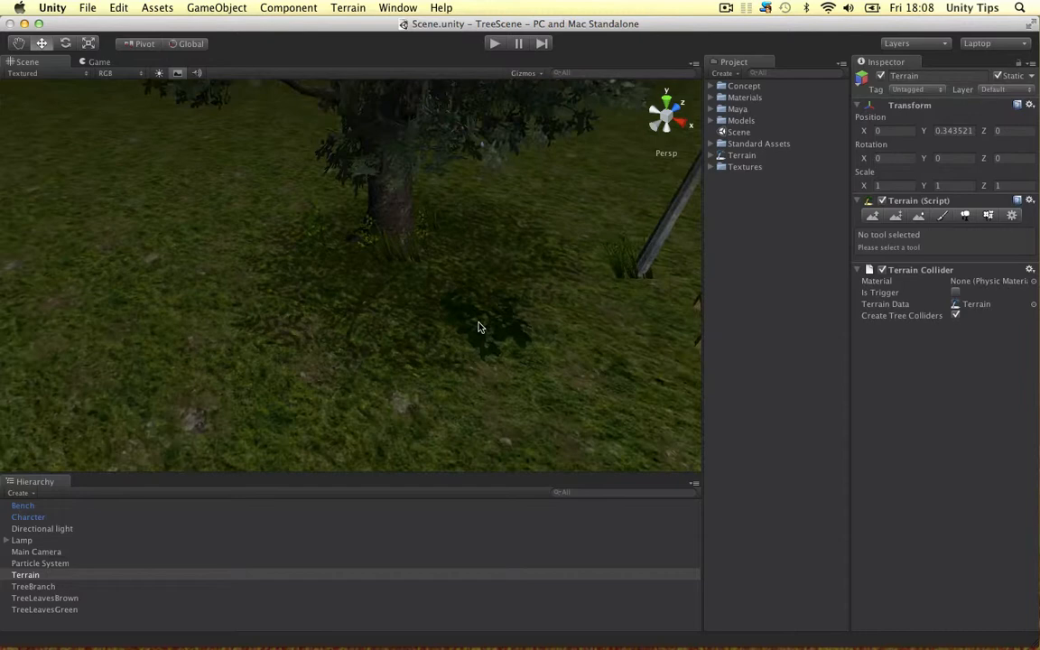
# Expand the Lamp group and inspect lampLight, lampStructure, then lampLight's range gizmo.
pyautogui.click(32, 585)
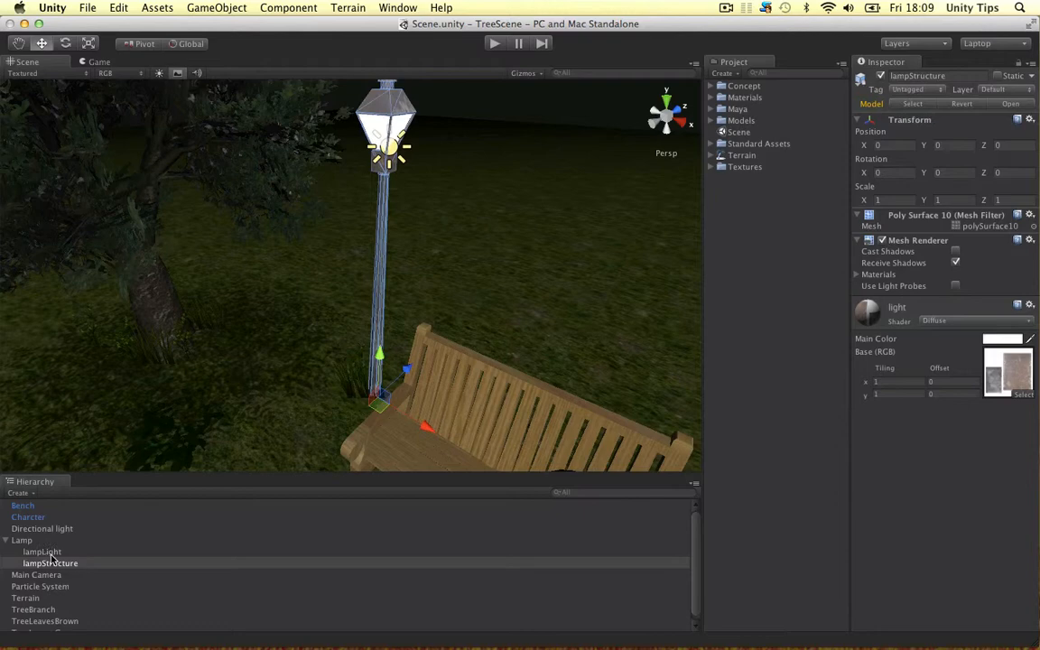
pyautogui.click(41, 553)
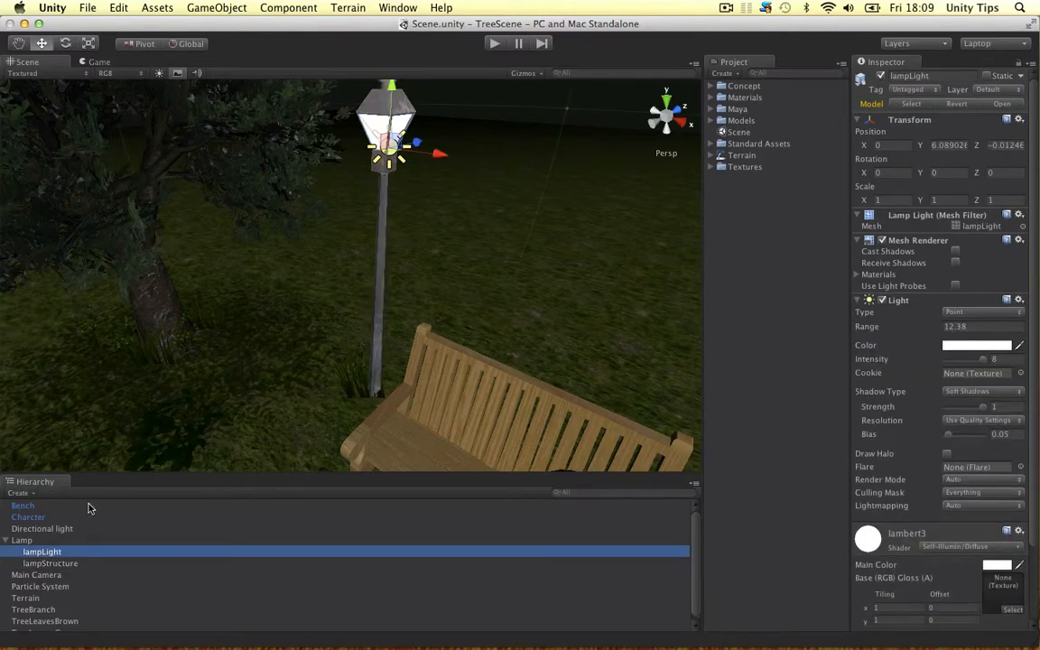
pyautogui.click(50, 563)
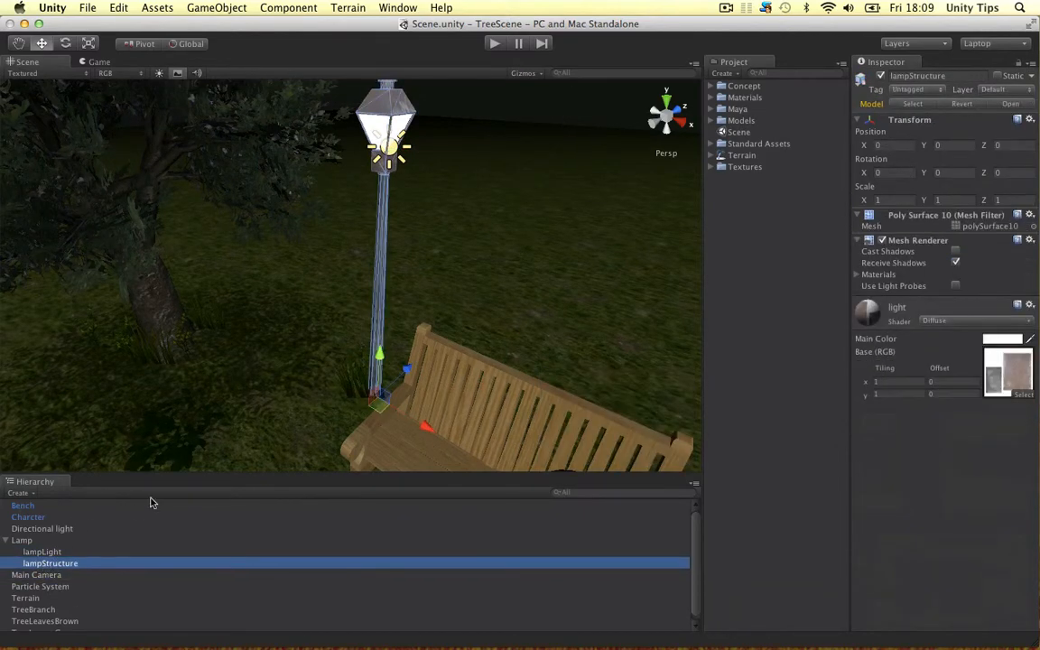
pyautogui.click(42, 552)
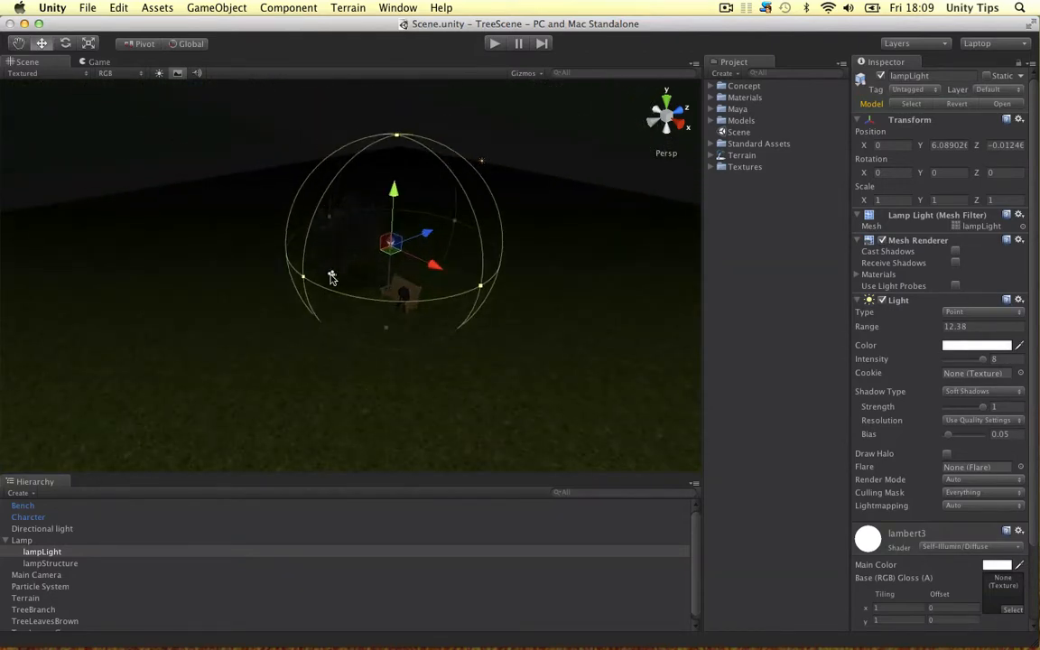
# Inspect the Main Camera, expand Standard Assets, and view the night scene through the camera in Game view.
pyautogui.click(37, 574)
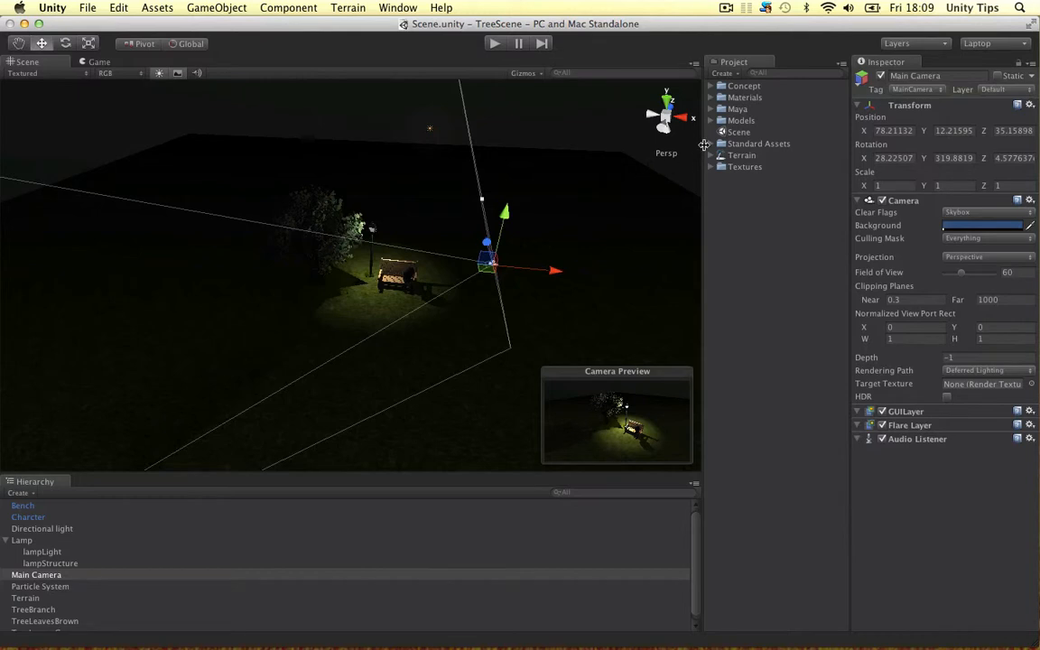
pyautogui.click(712, 144)
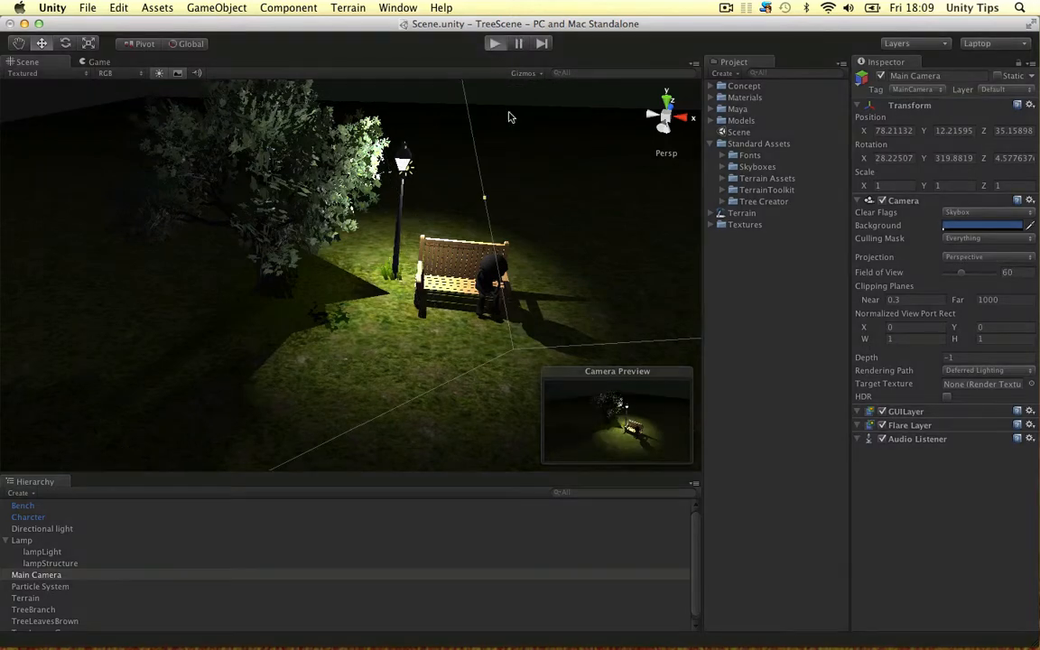
pyautogui.click(495, 43)
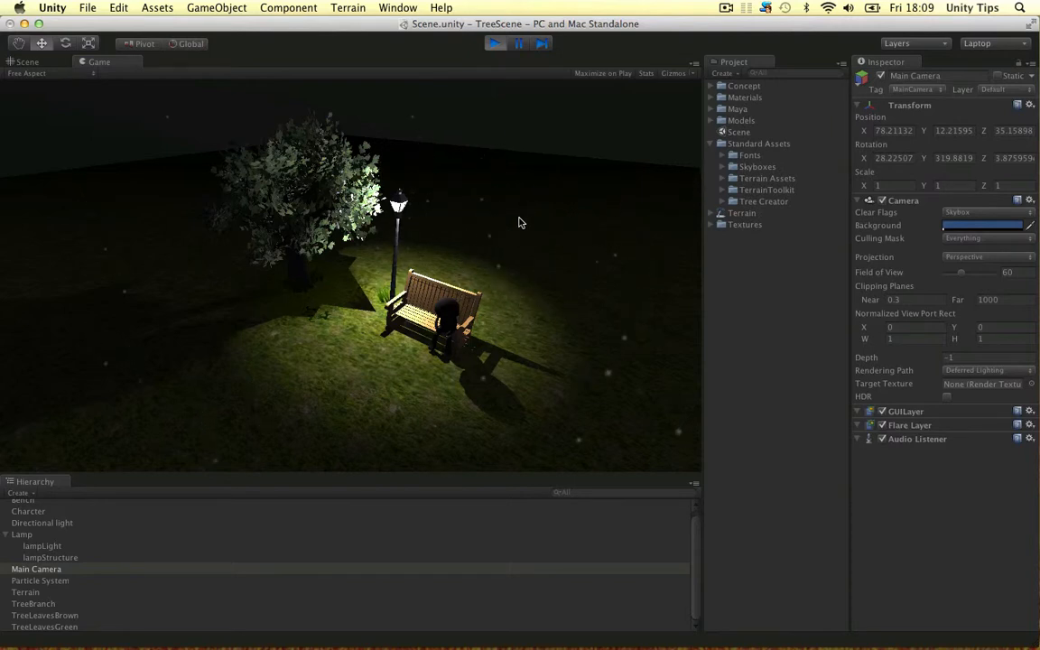
pyautogui.moveTo(215, 260)
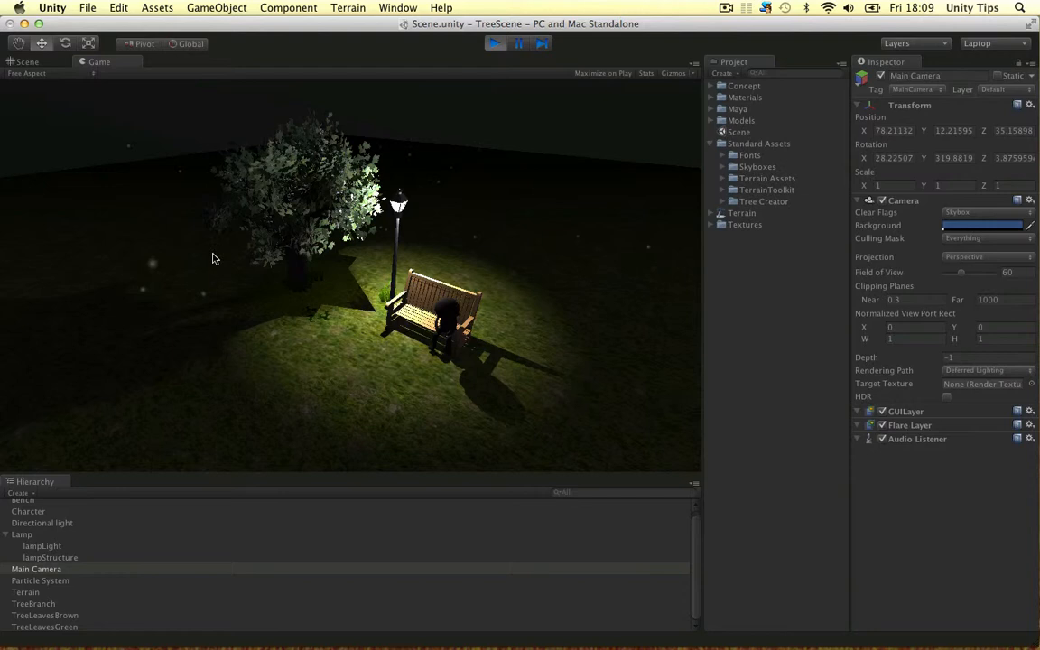
pyautogui.moveTo(448, 191)
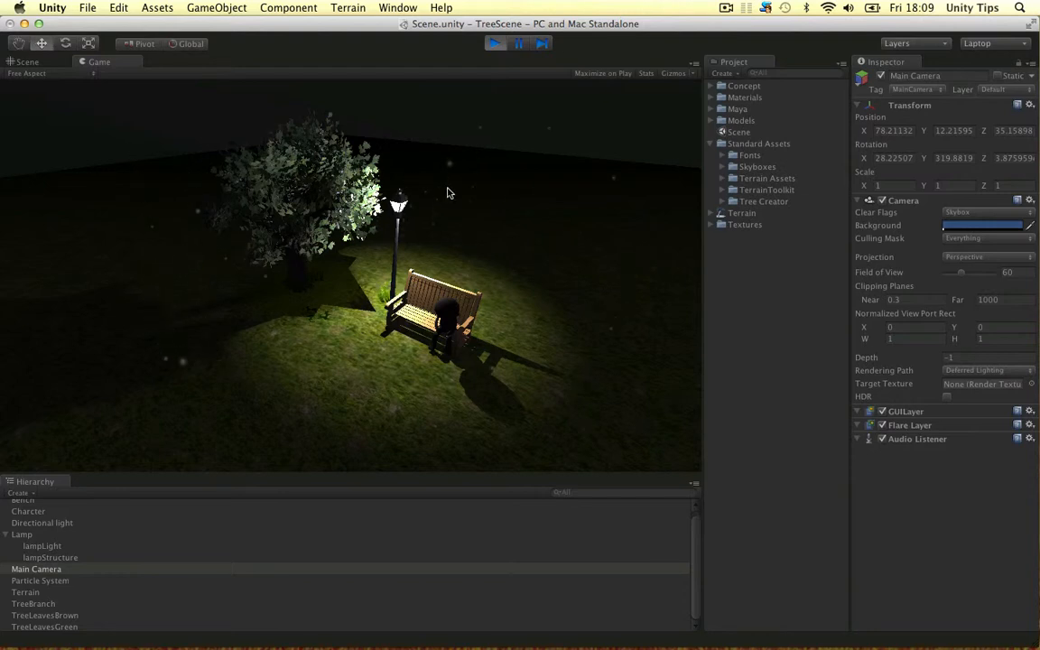
pyautogui.moveTo(412, 257)
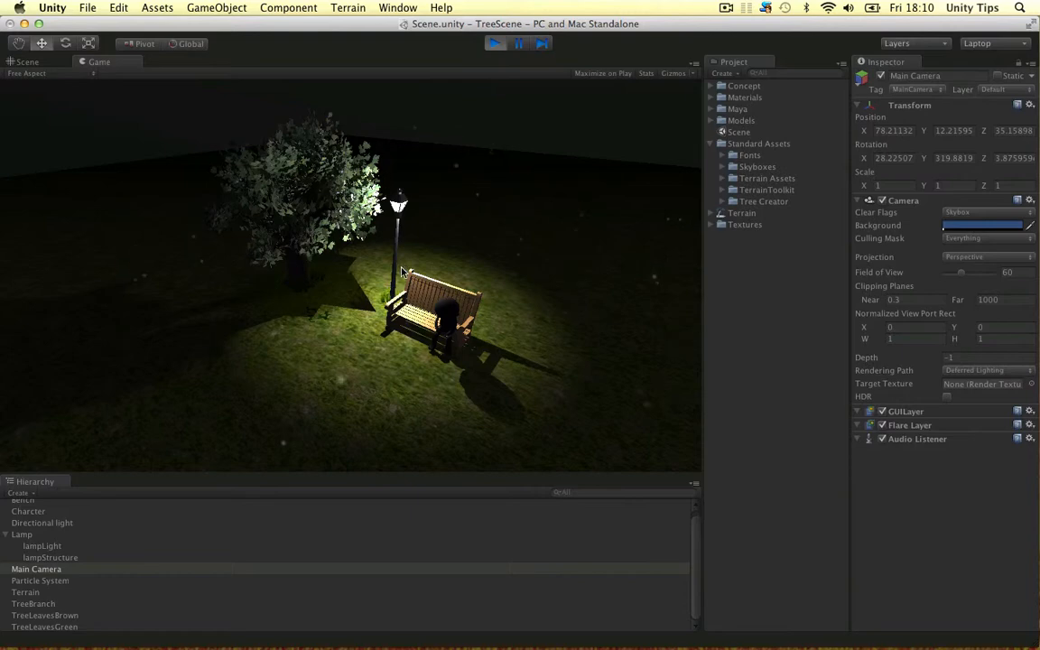
pyautogui.moveTo(424, 252)
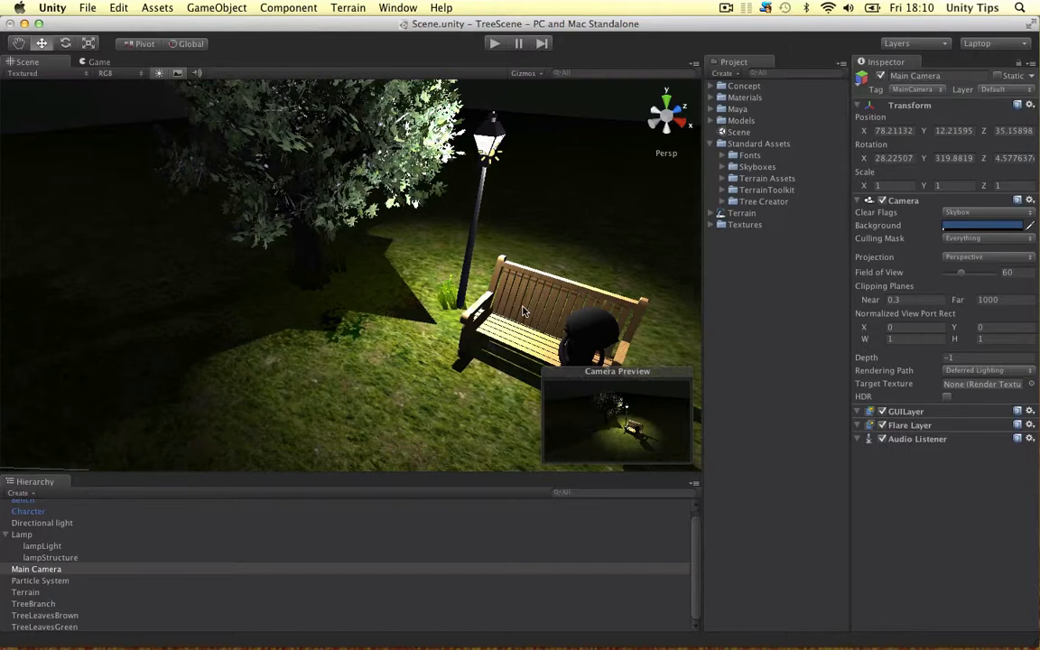
# Inspect the Charcter object on the bench, then deselect and pull back to an overview of the scene.
pyautogui.click(28, 511)
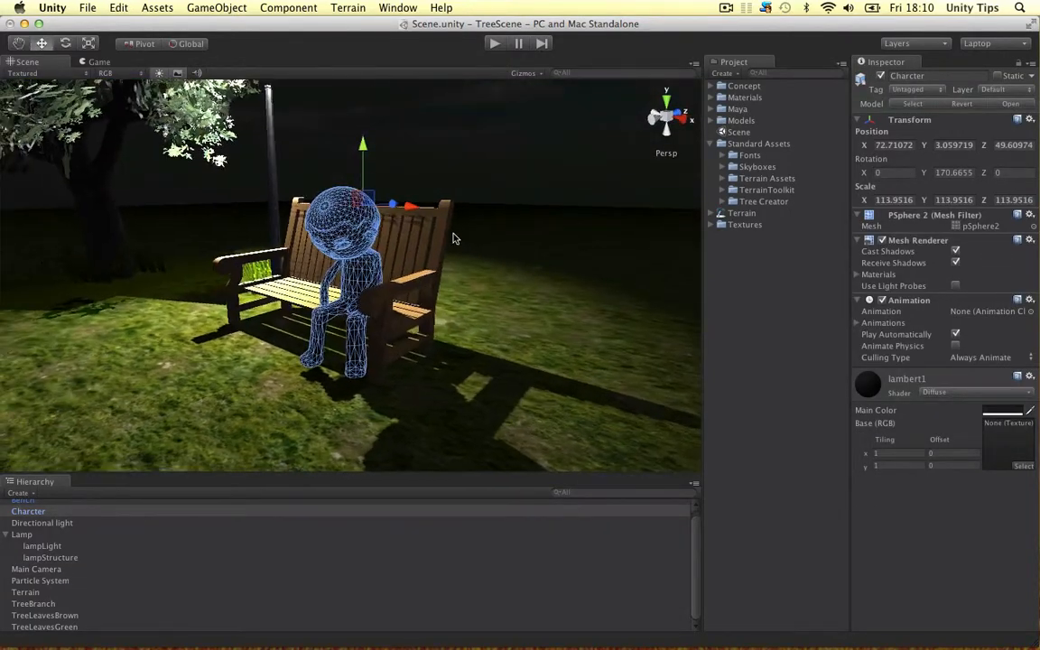
pyautogui.moveTo(443, 242)
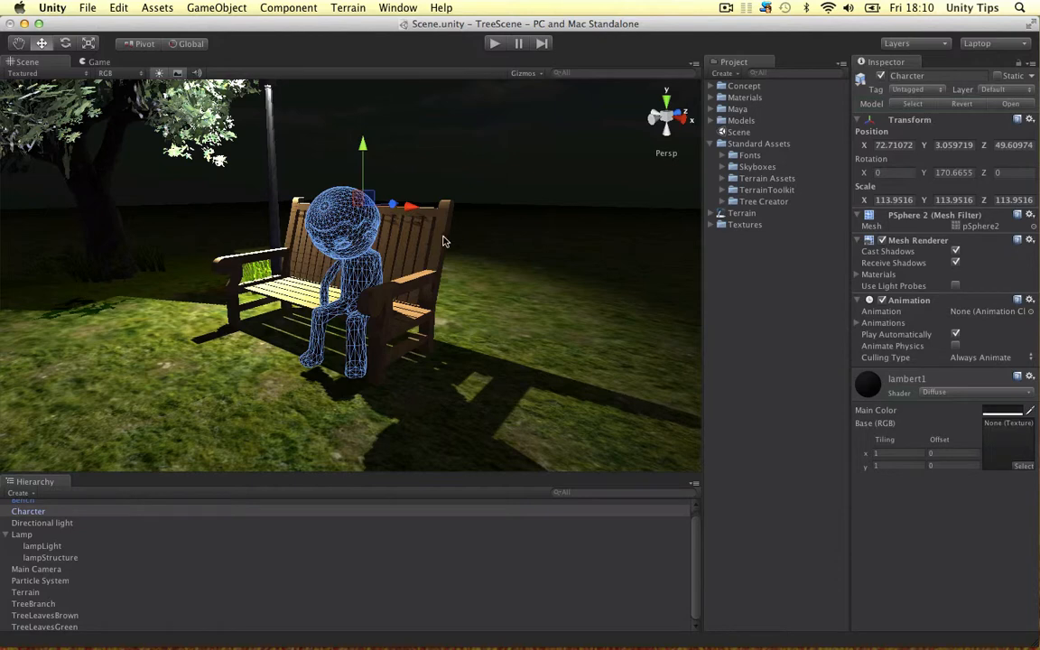
pyautogui.moveTo(517, 116)
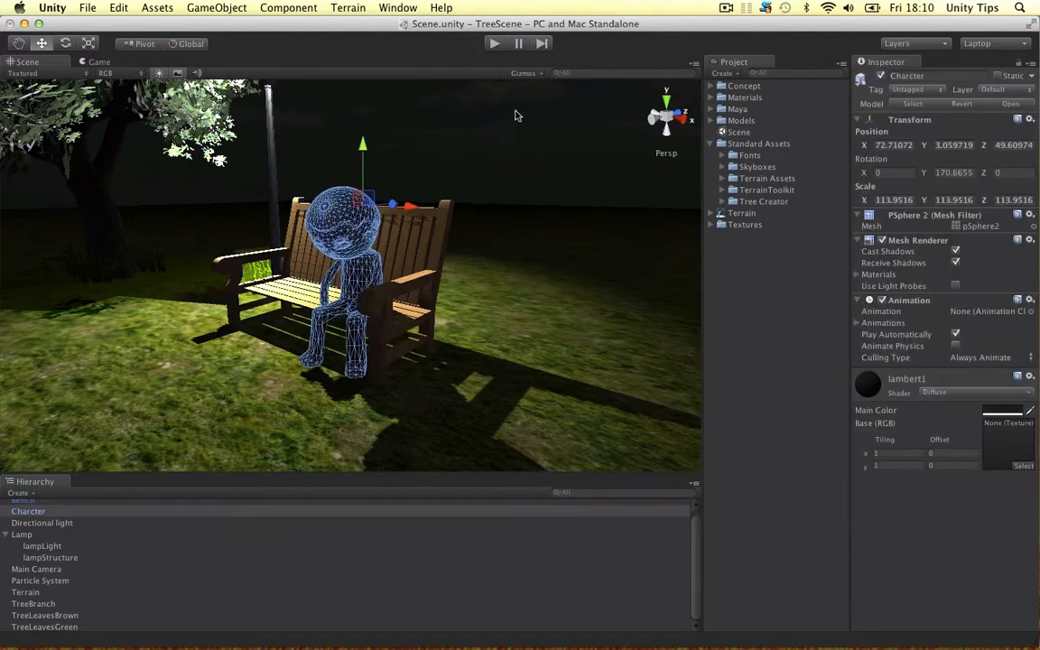
pyautogui.click(517, 184)
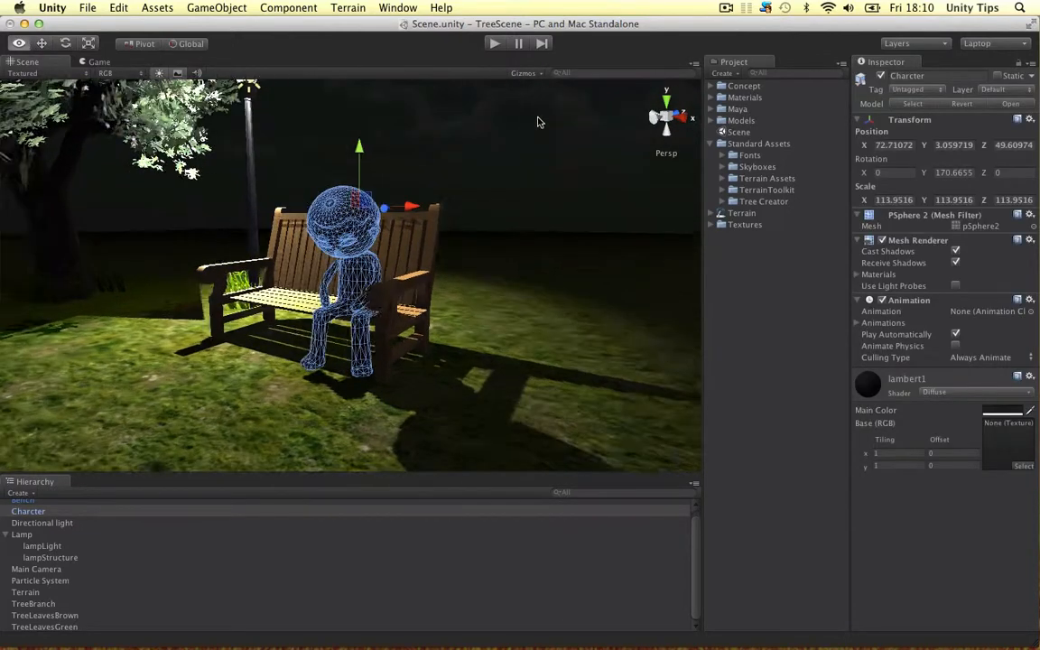
pyautogui.click(159, 72)
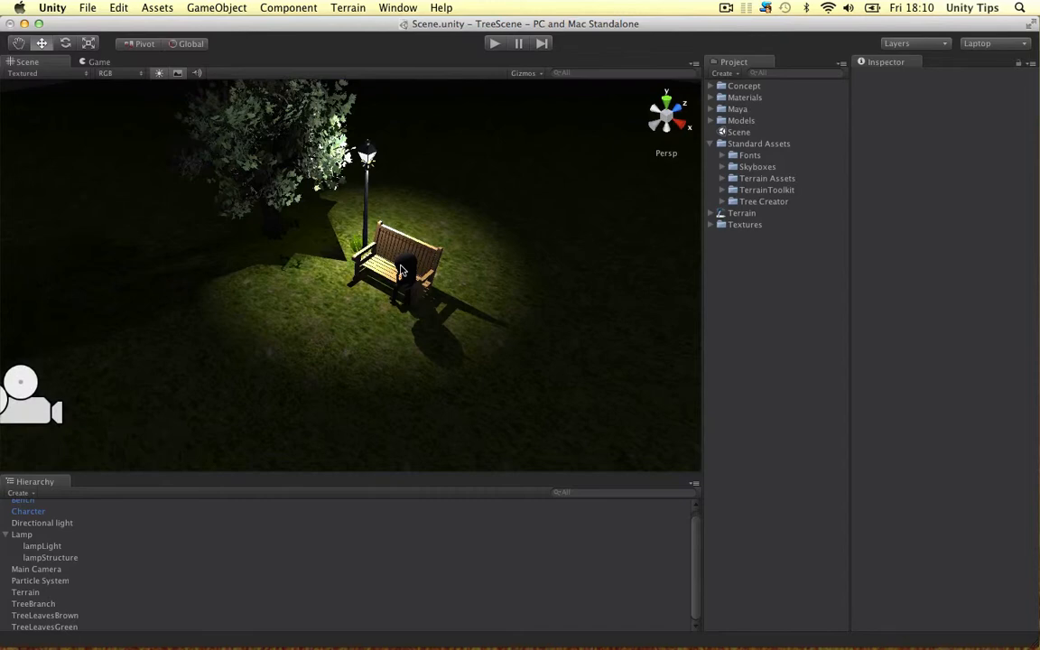
pyautogui.moveTo(437, 311)
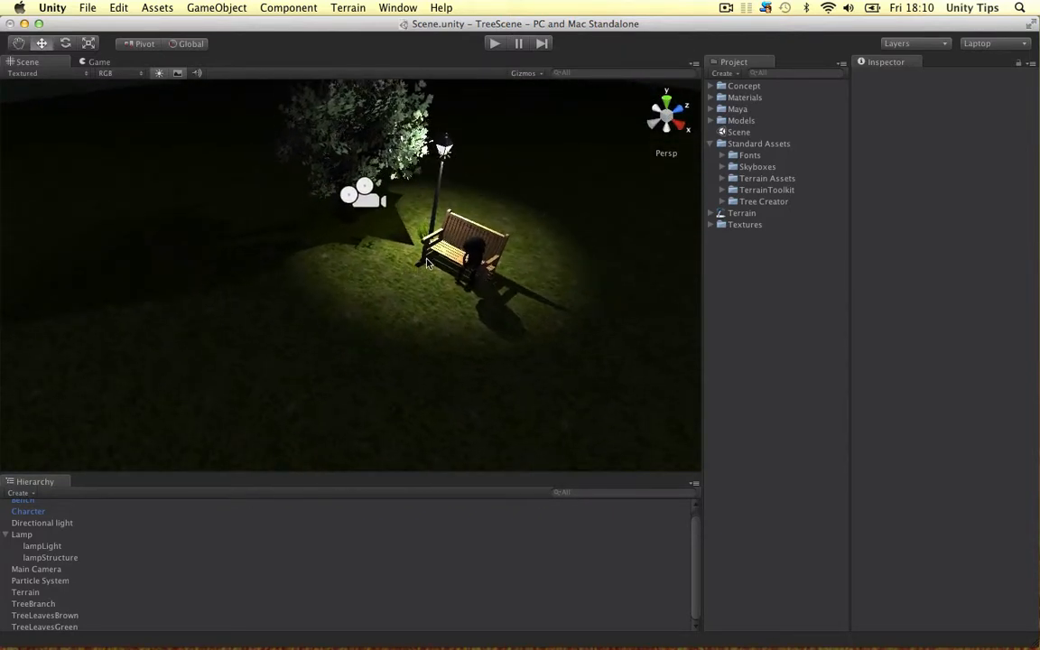
pyautogui.click(495, 43)
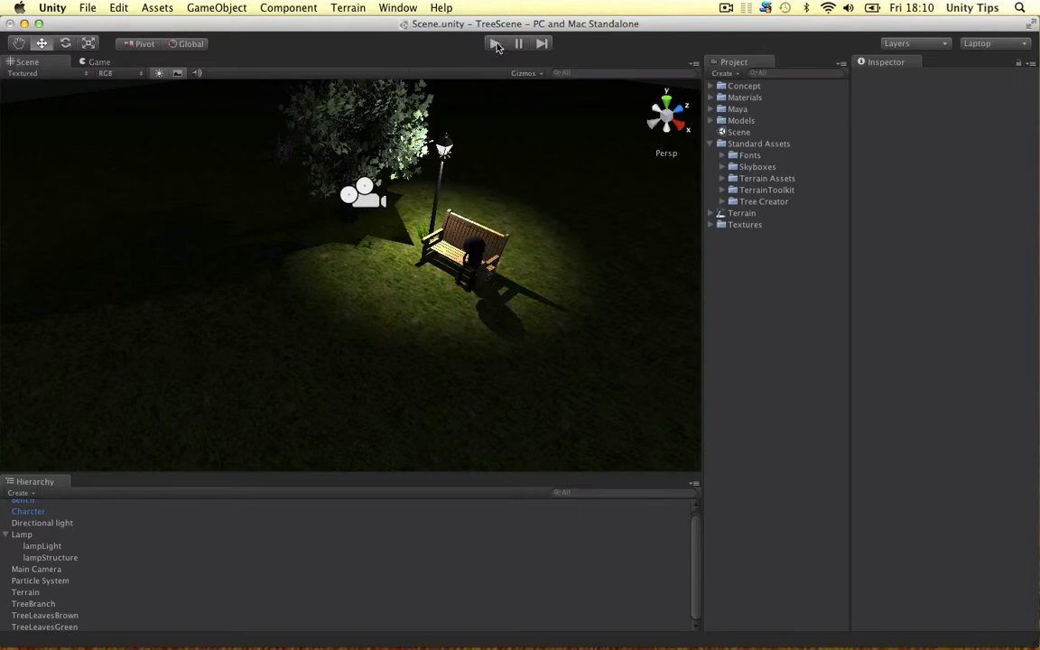